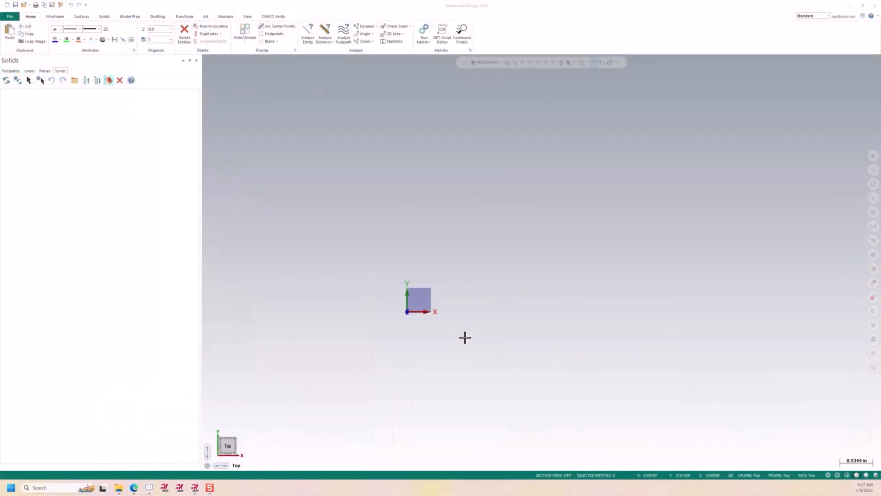
mouse_move(111, 22)
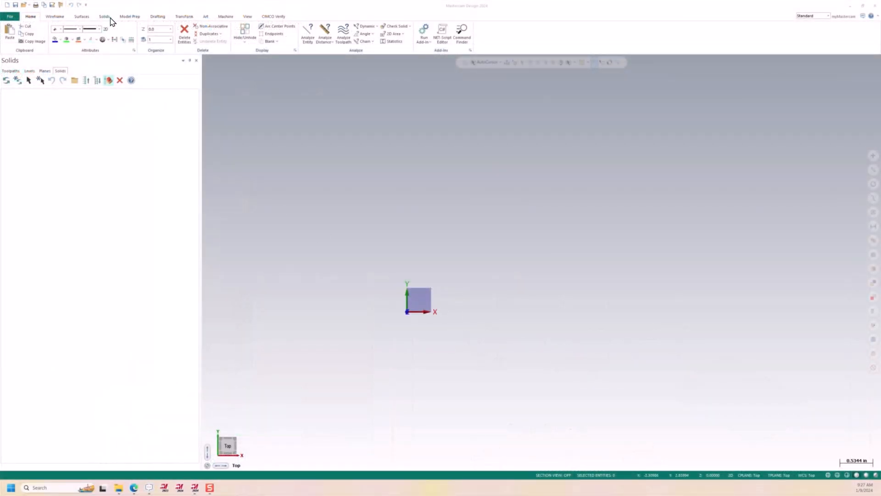
Step: Switch the ribbon to the solid modelling tools
left_click(103, 16)
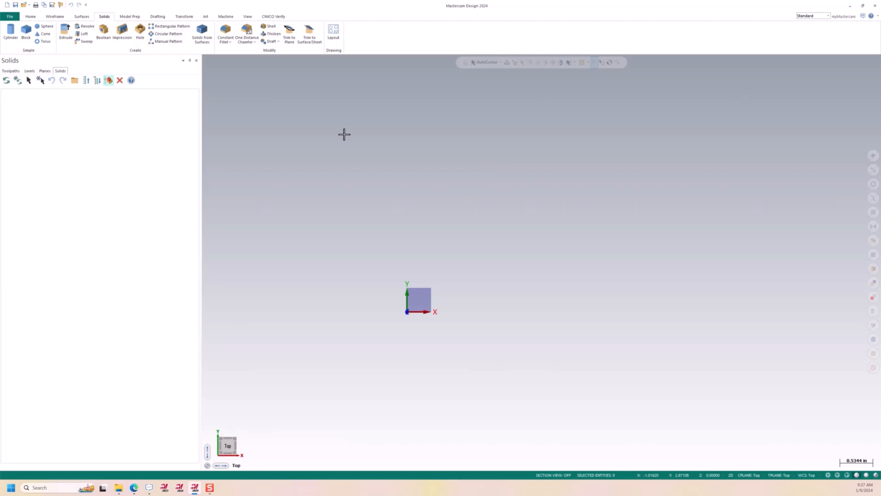
mouse_move(344, 134)
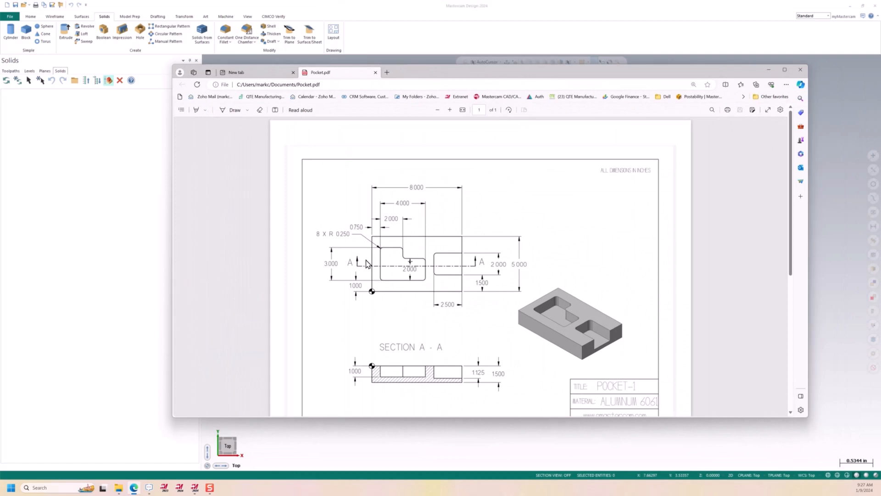
mouse_move(460, 354)
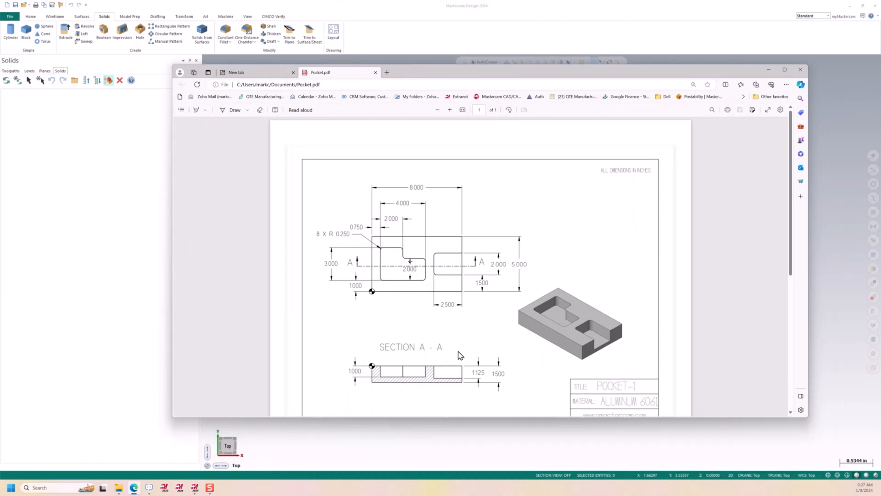
mouse_move(565, 346)
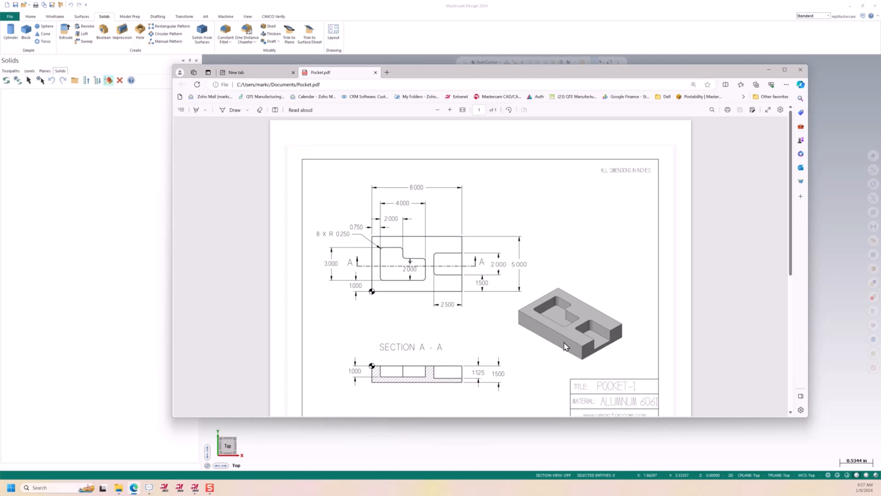
mouse_move(434, 305)
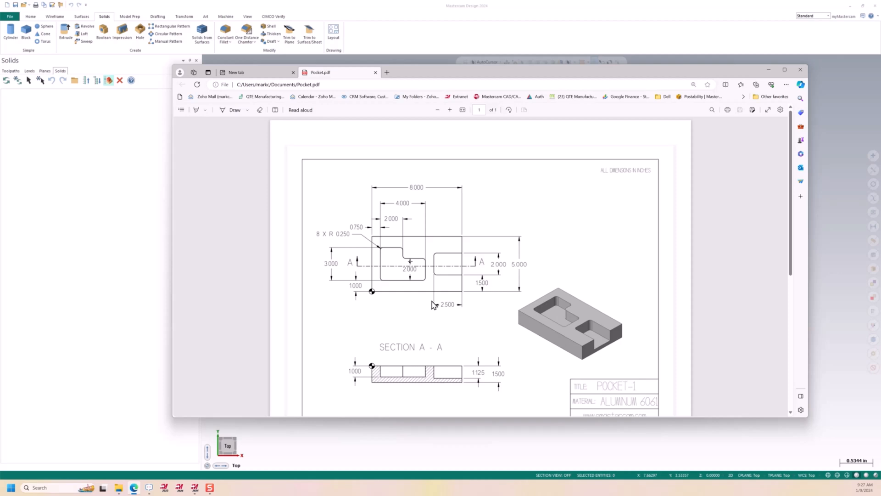
mouse_move(444, 76)
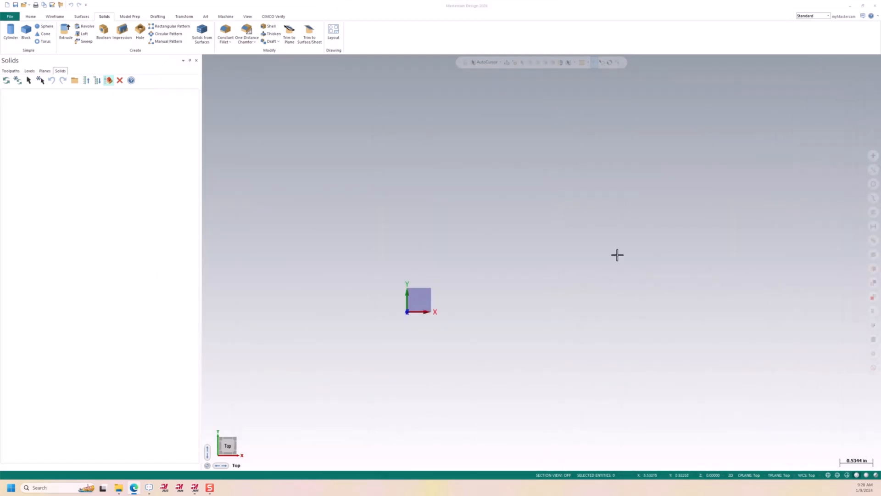
Step: Draw an 8-inch line from the origin along X at 0°
left_click(55, 15)
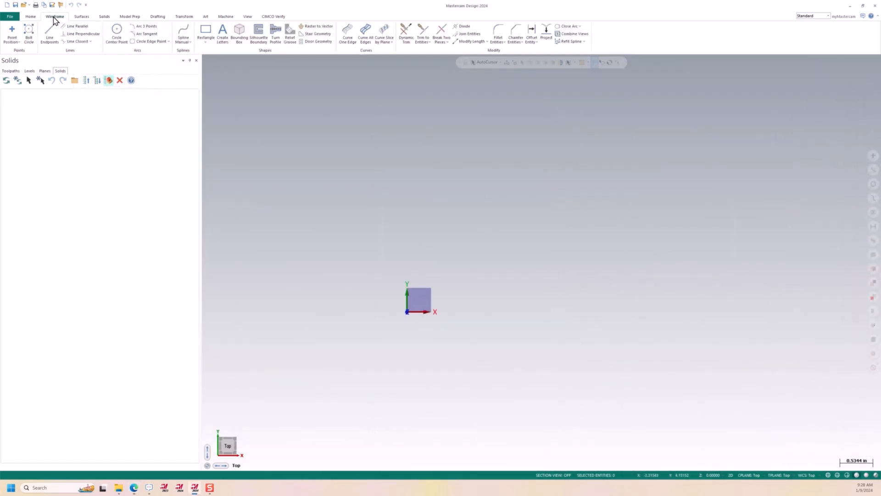
left_click(50, 33)
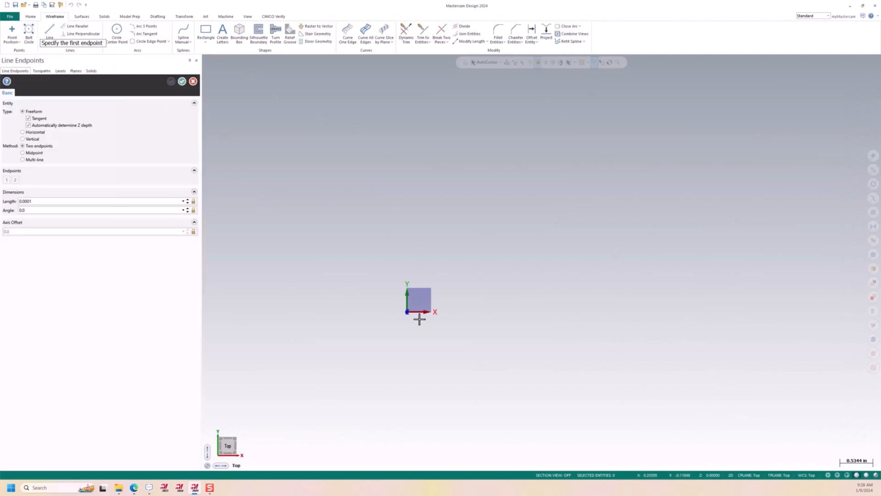
left_click(407, 311)
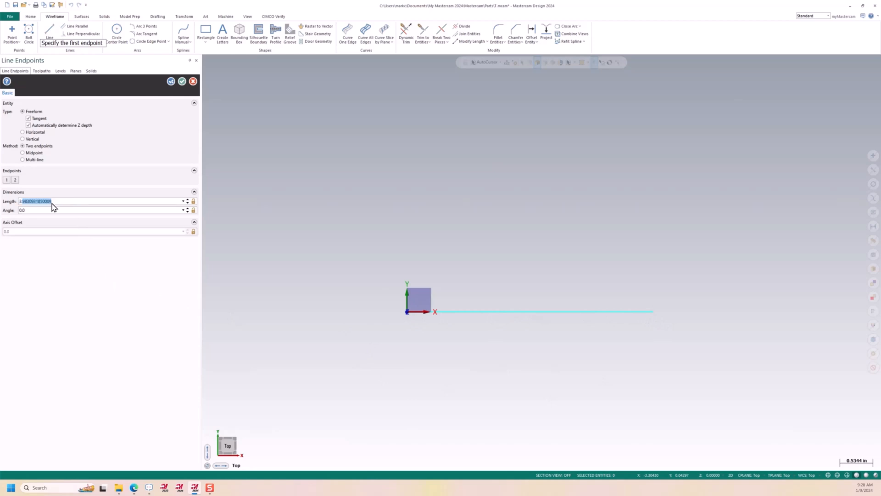
type("8.0")
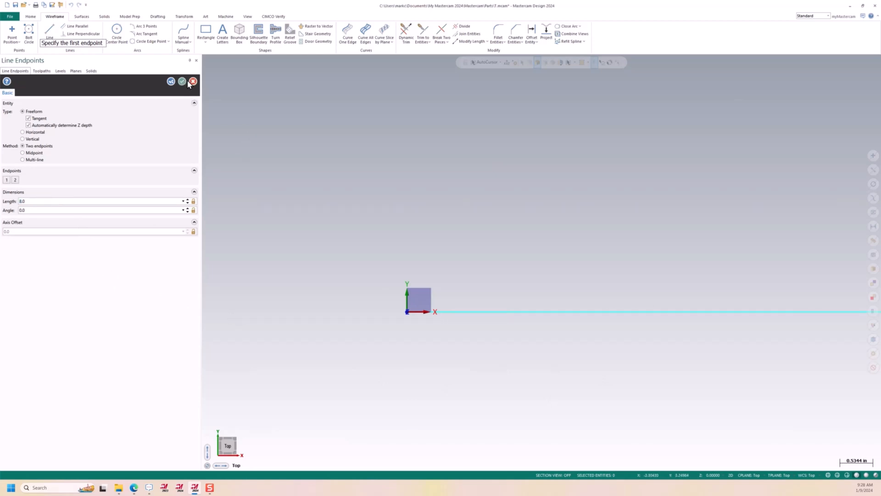
left_click(192, 80)
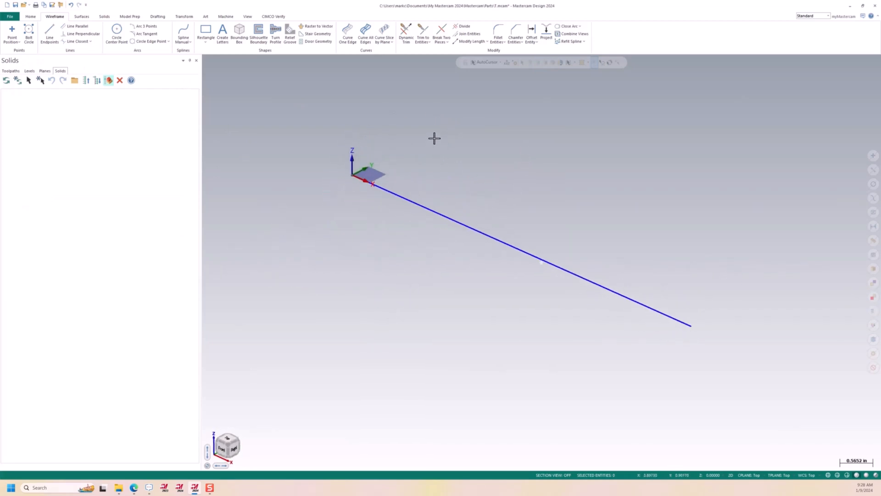
Step: Extrude the line as a thin-wall block, wall width 5.0 and distance 1.5
left_click(104, 15)
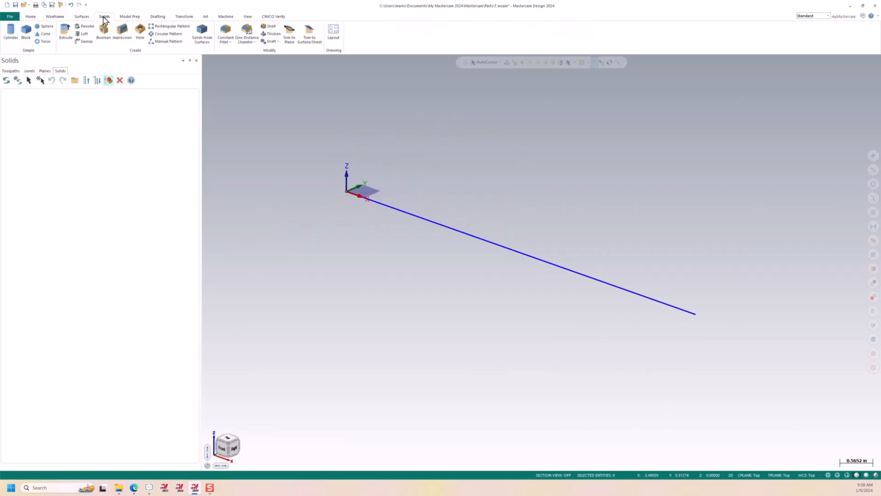
left_click(65, 32)
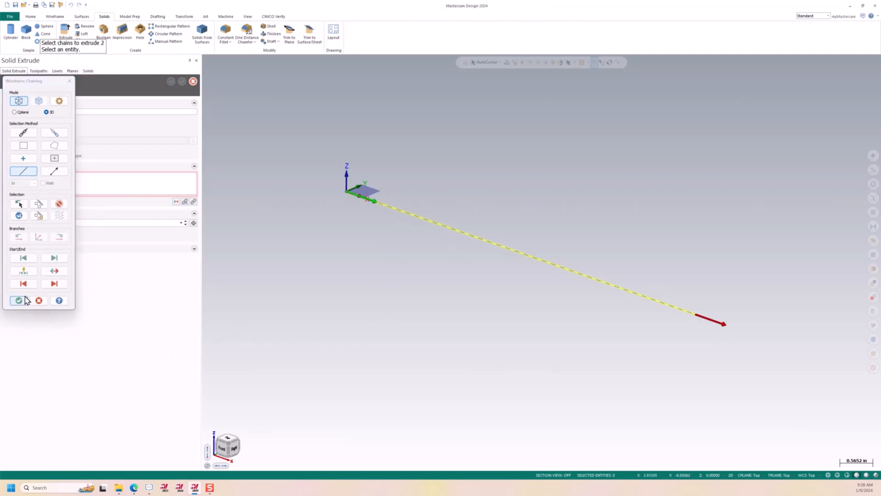
left_click(18, 300)
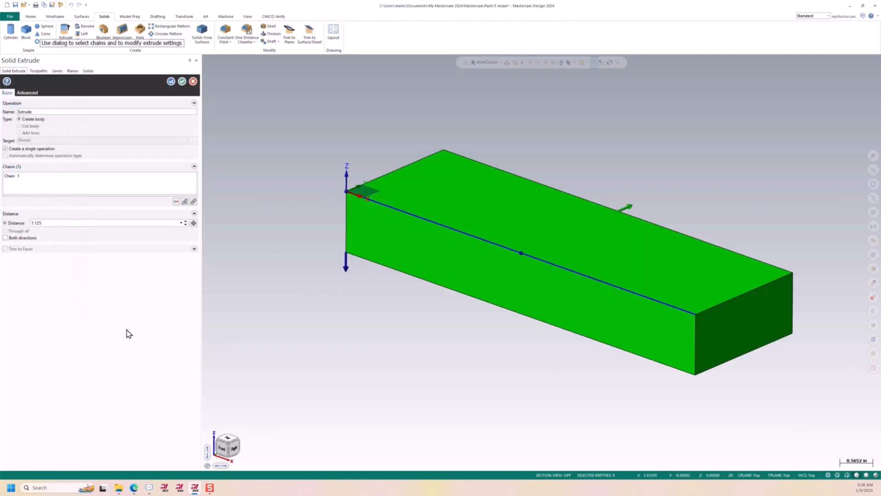
mouse_move(442, 270)
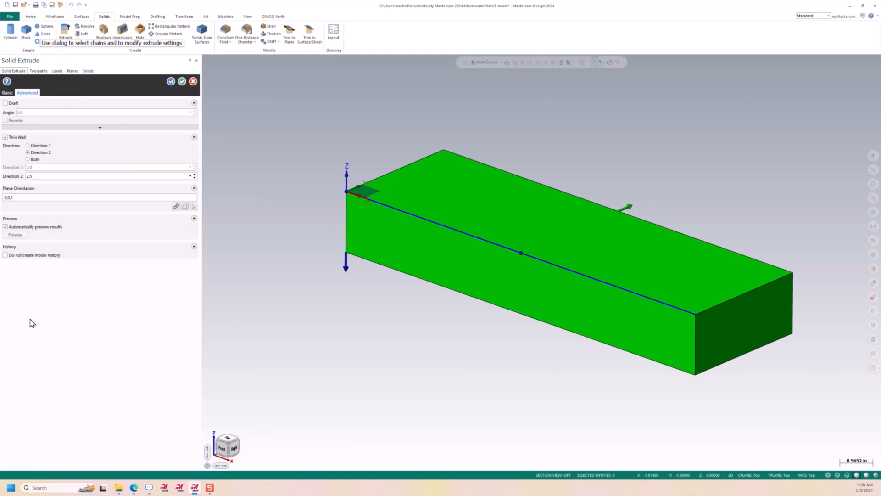
triple_click(29, 176)
type("5")
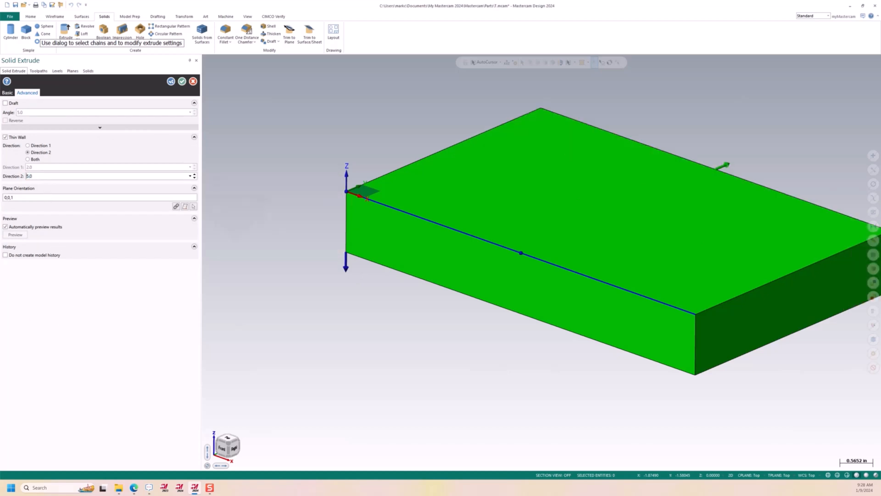
mouse_move(414, 195)
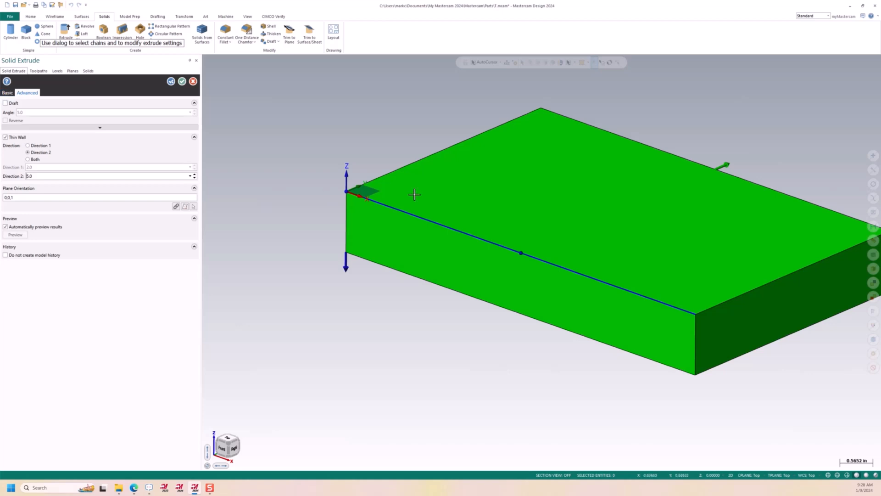
mouse_move(412, 223)
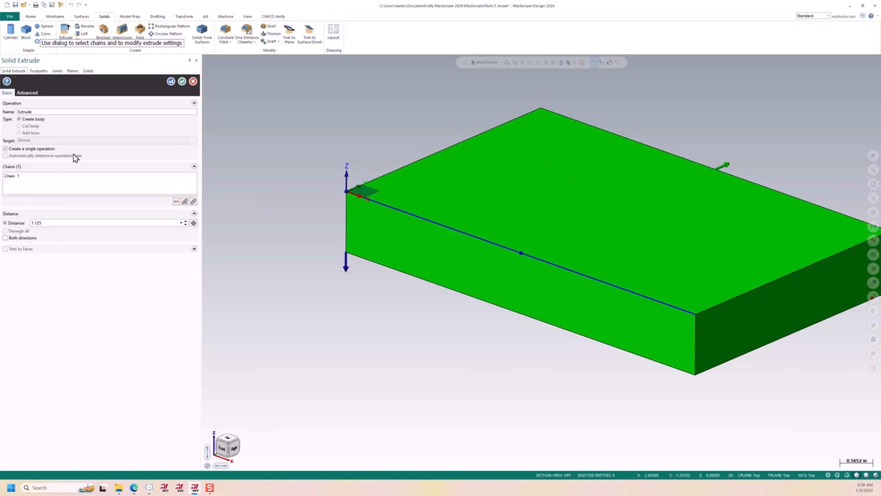
mouse_move(5, 238)
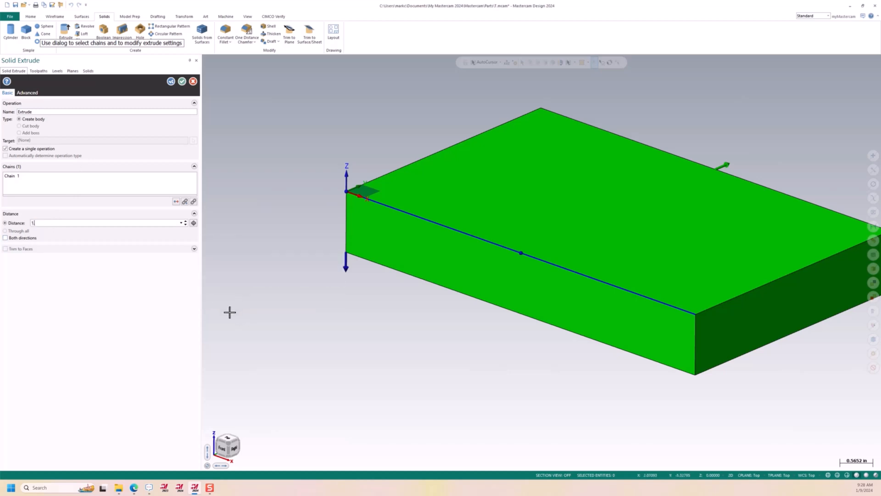
type("1.5")
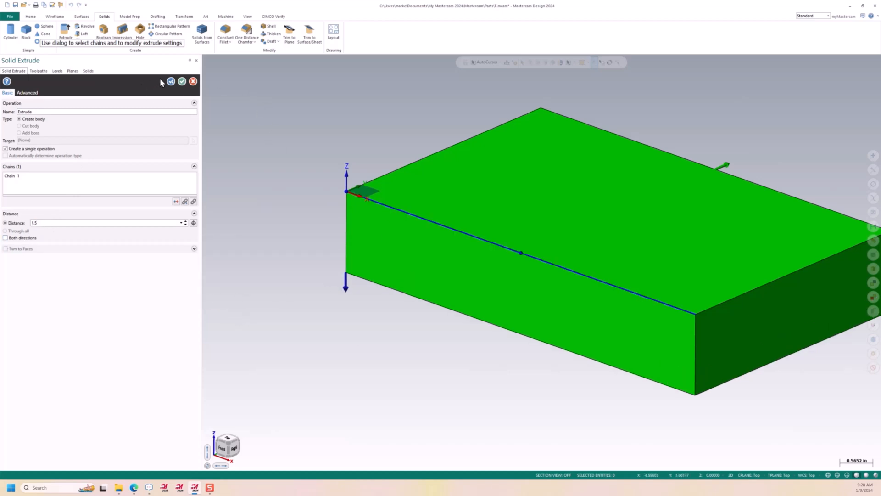
Step: Accept the 8 × 5 × 1.5 block, recheck its thin-wall settings unchanged, and view it from the top
left_click(181, 81)
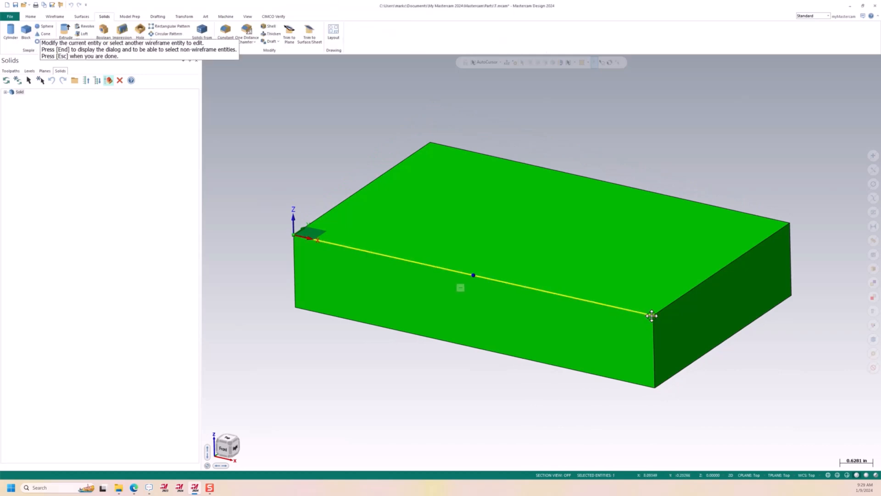
mouse_move(814, 367)
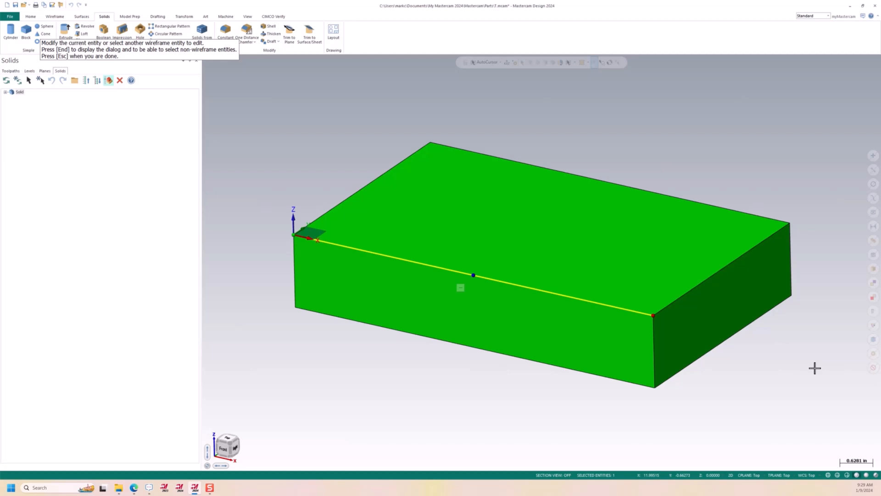
mouse_move(516, 349)
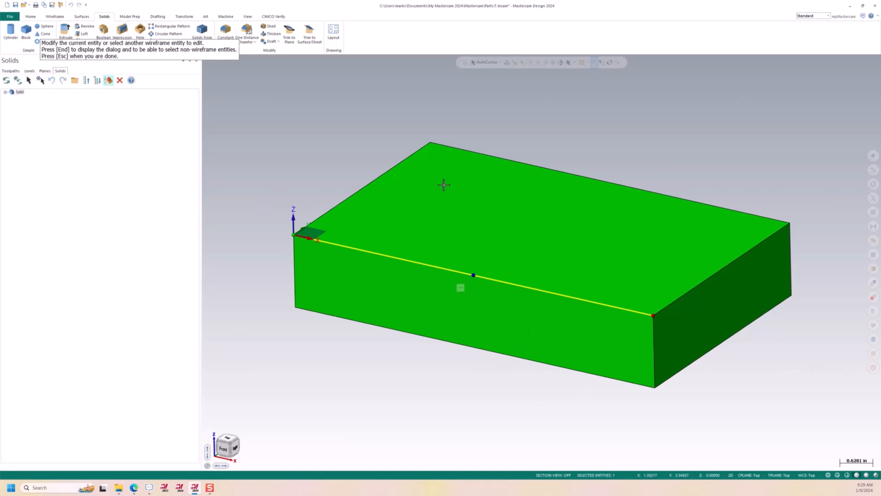
mouse_move(206, 134)
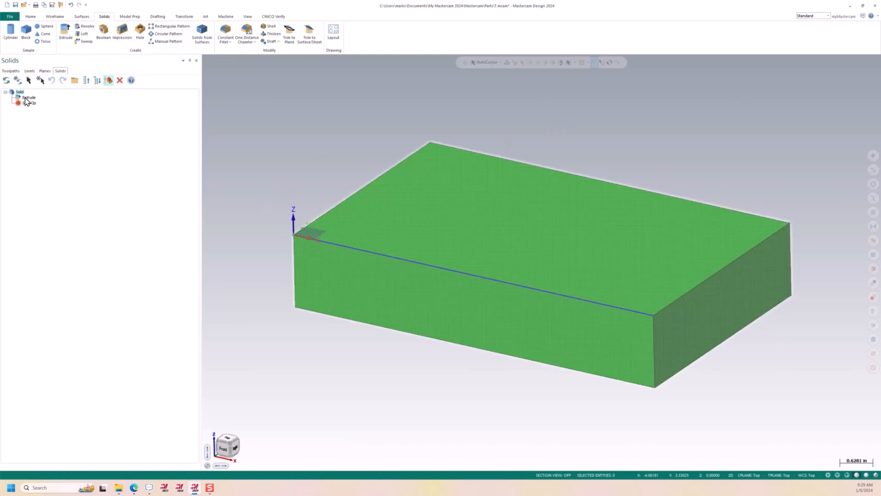
double_click(28, 97)
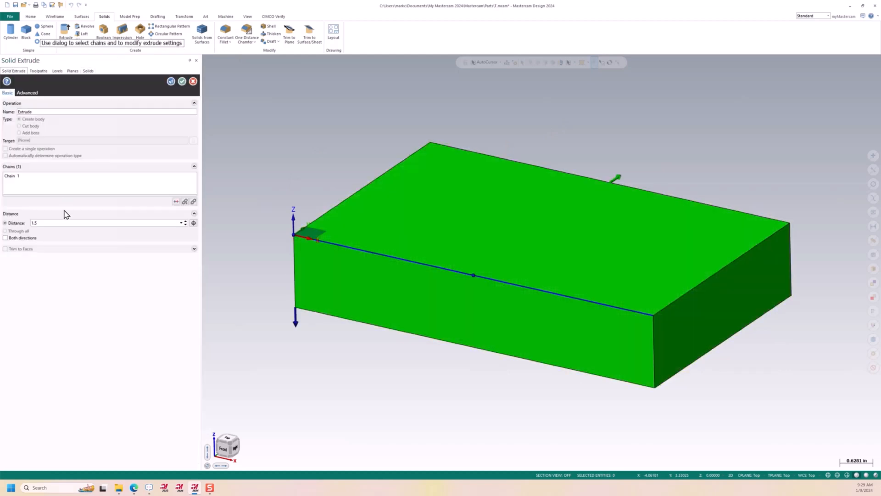
left_click(27, 92)
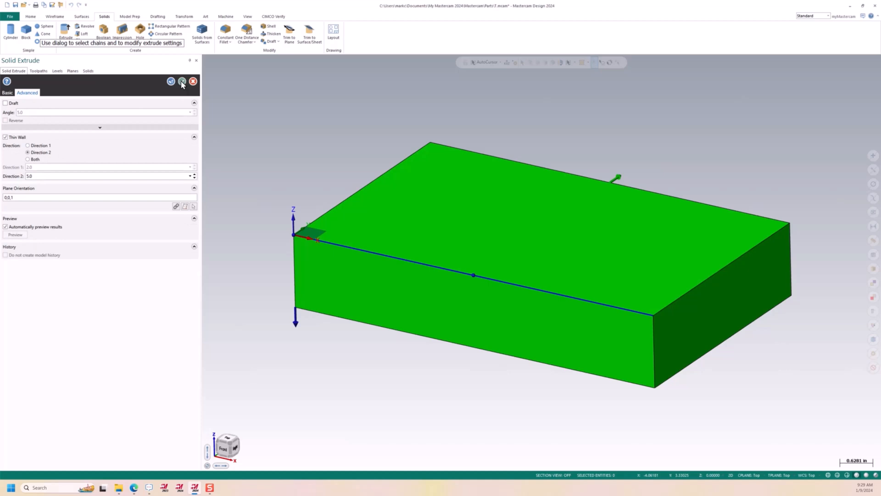
left_click(182, 81)
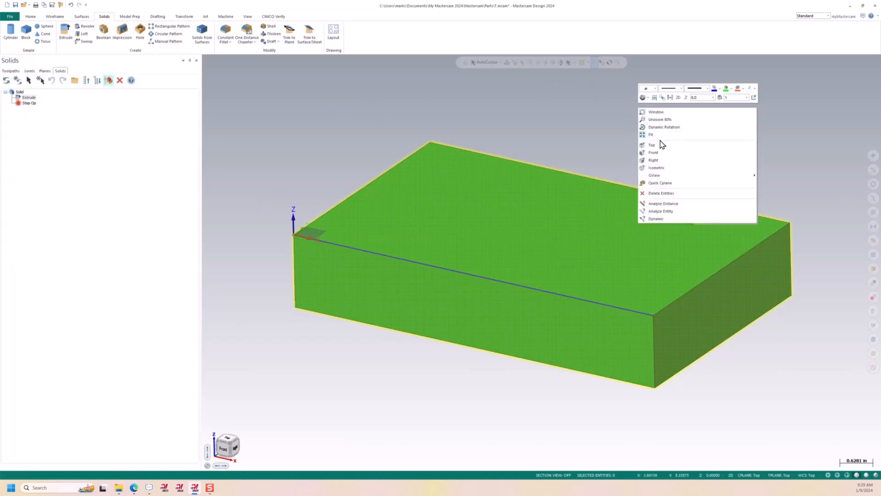
left_click(652, 144)
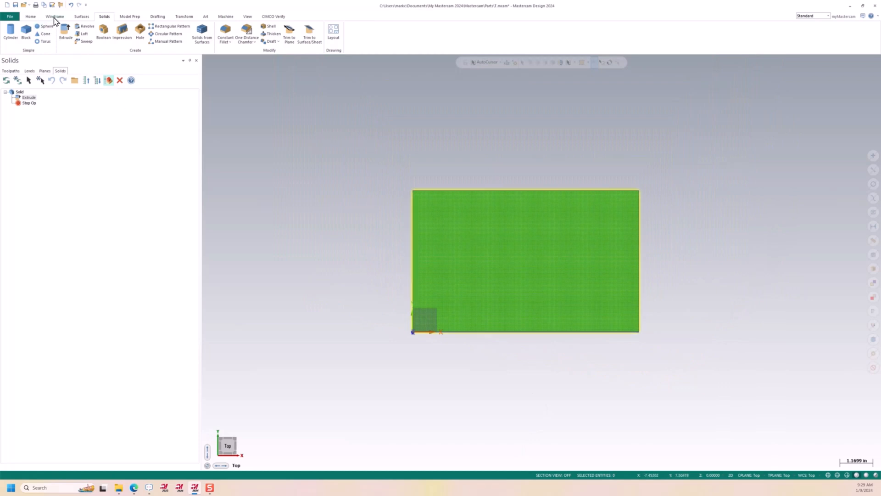
Step: Start a new endpoint line across the block's top with value 1, picking its start point
left_click(54, 17)
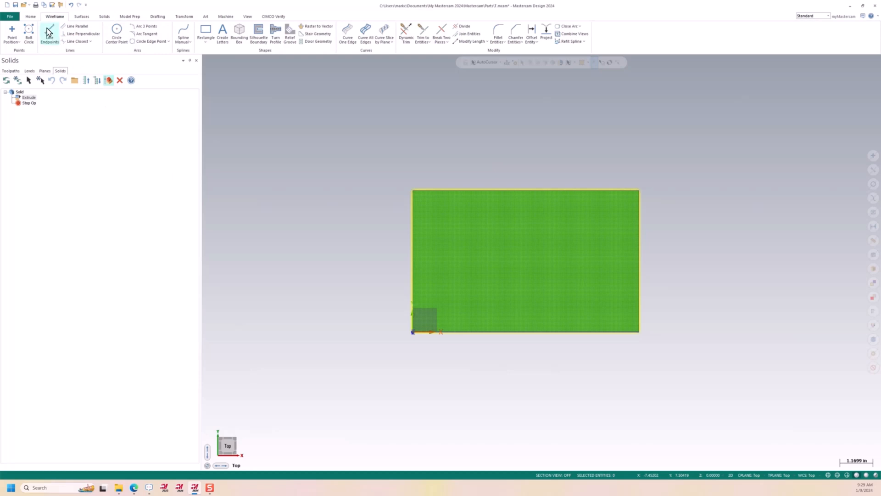
left_click(49, 33)
type(".750,")
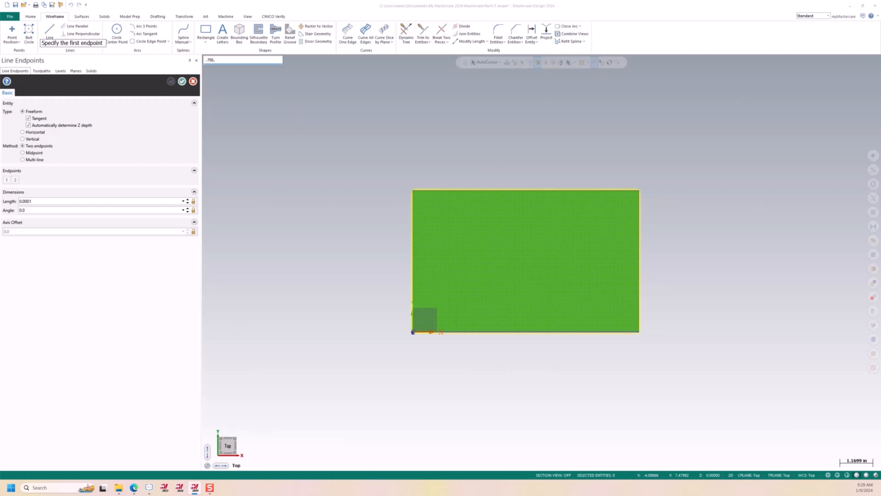
type("1.")
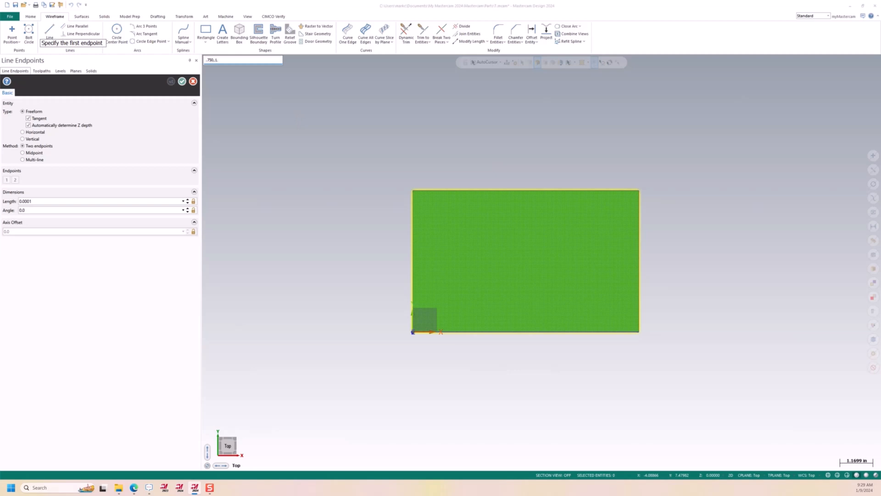
left_click(413, 331)
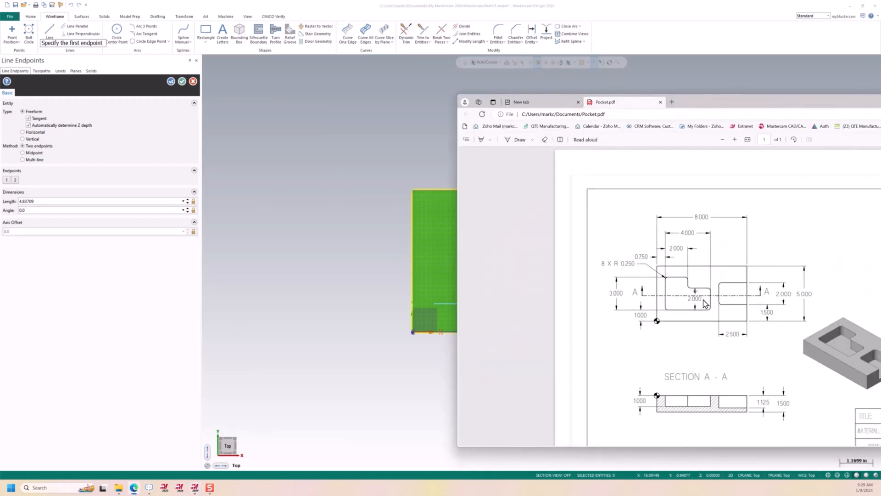
mouse_move(704, 100)
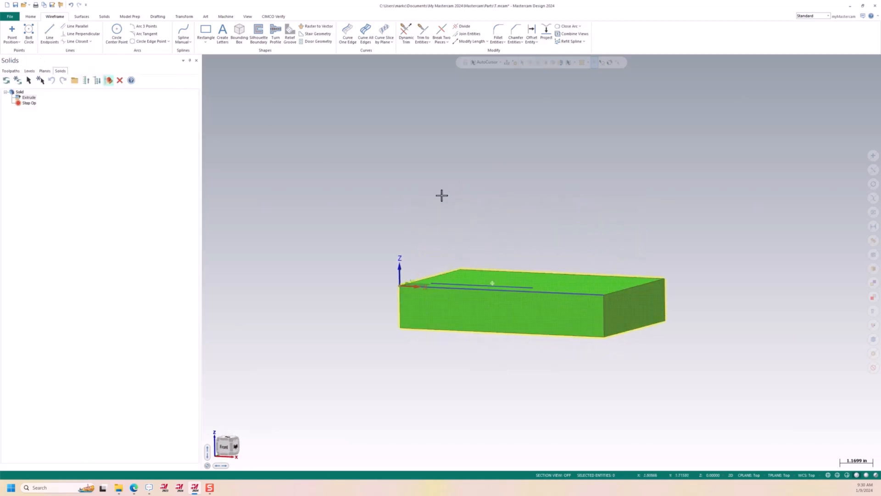
Step: Cut a rectangular pocket into the block's top from the new line with a 2.0 thin wall
left_click(104, 15)
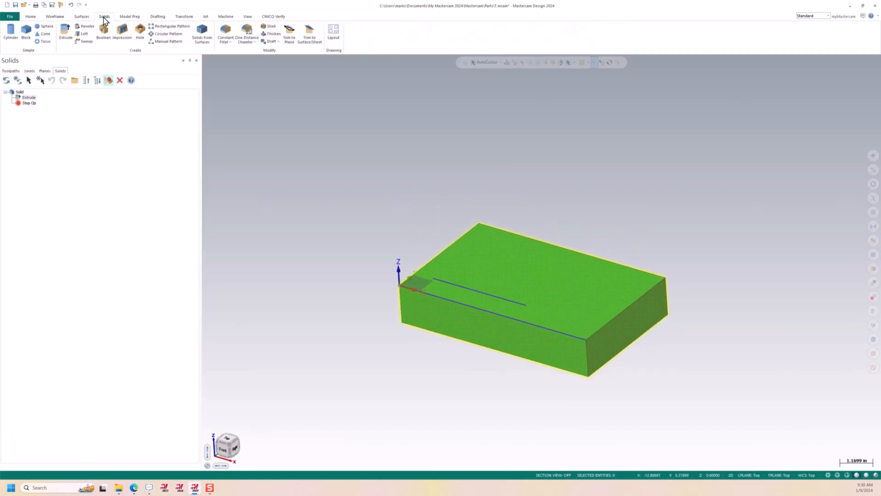
left_click(65, 33)
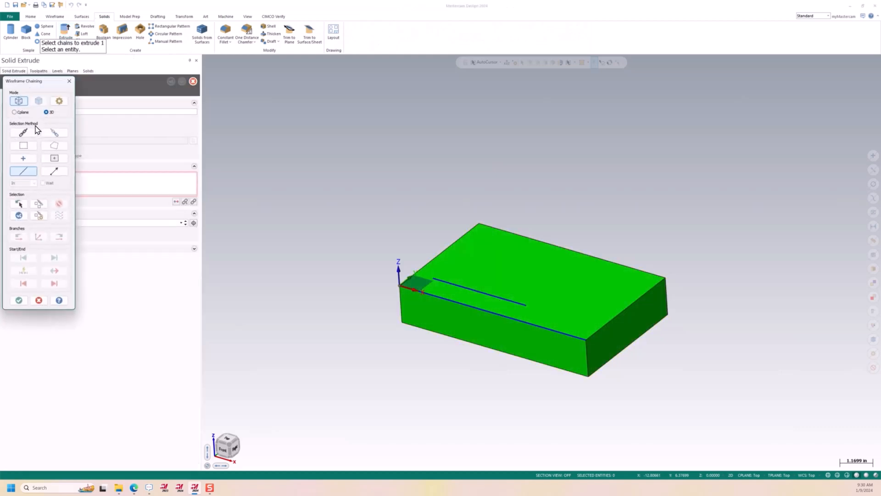
left_click(427, 284)
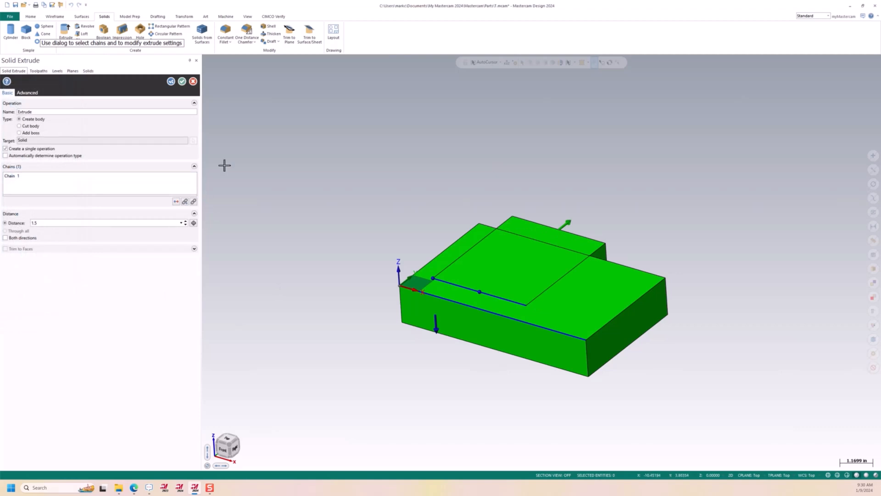
left_click(20, 125)
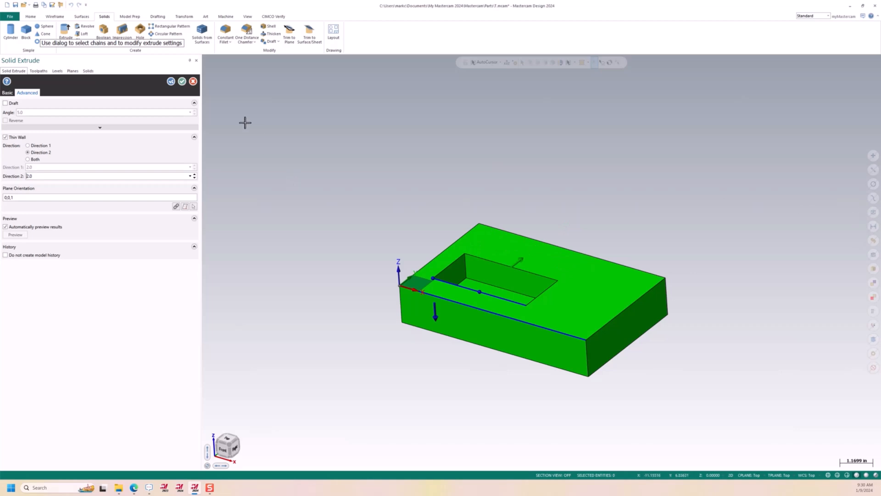
left_click(181, 80)
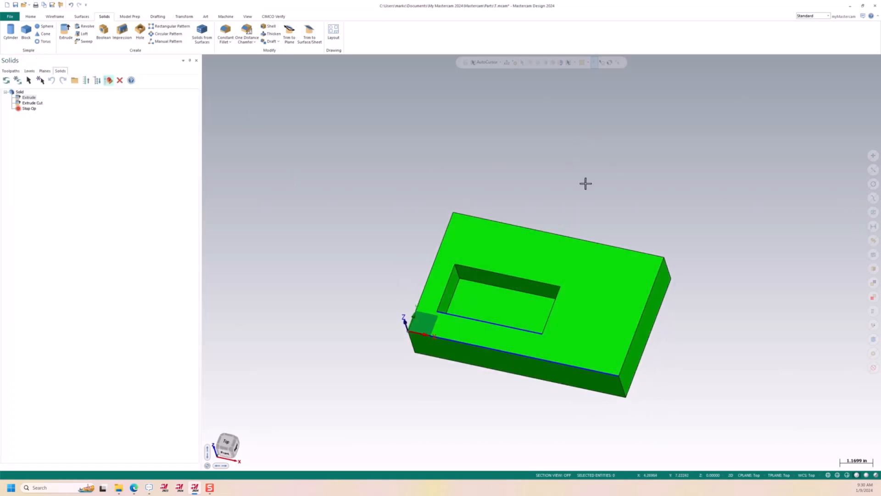
Step: Add a parallel line at 3.0 offset on the top face and dynamically trim it shorter
left_click(54, 17)
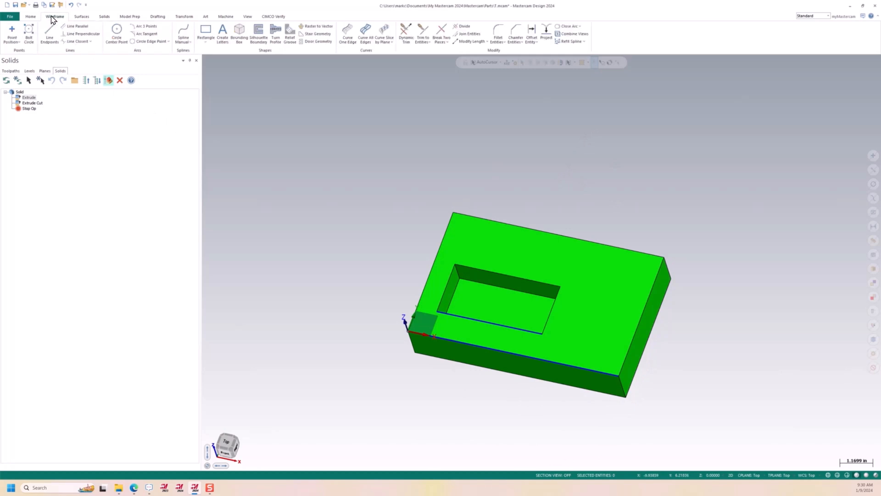
mouse_move(77, 26)
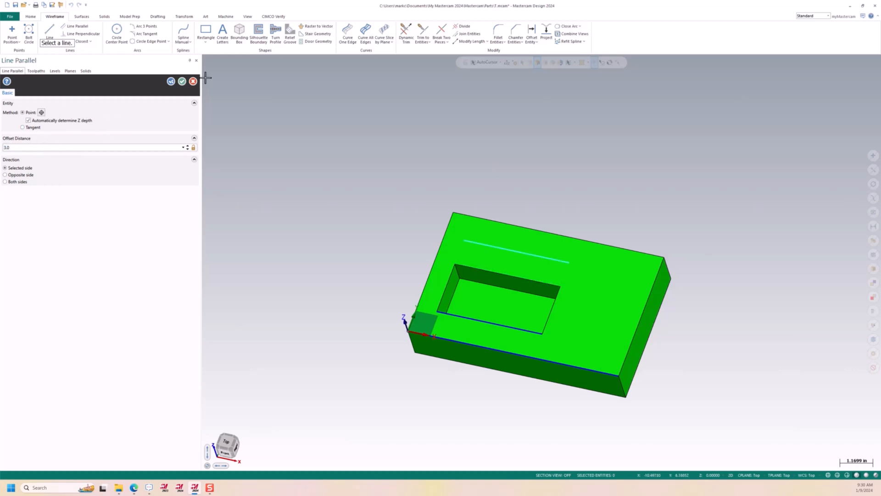
left_click(192, 81)
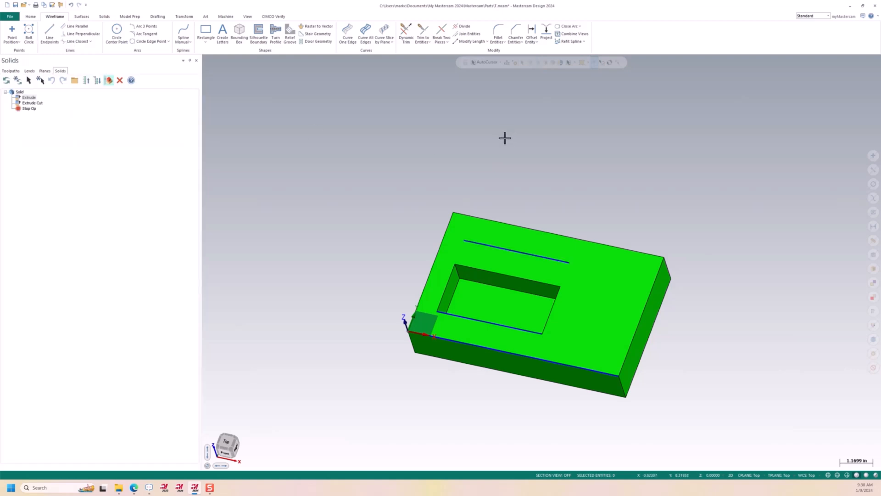
mouse_move(318, 41)
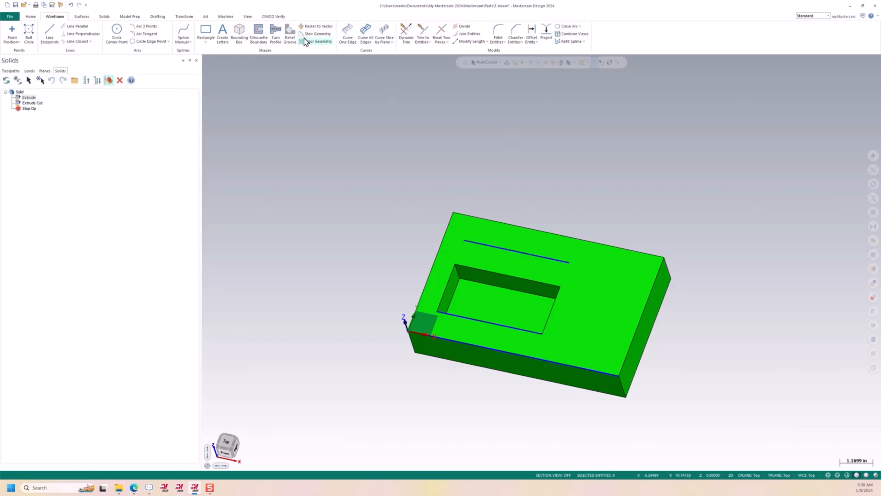
left_click(406, 34)
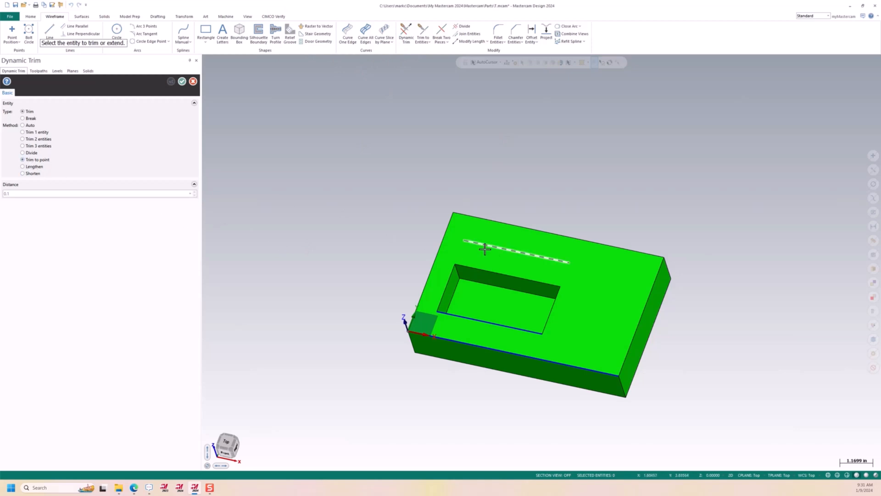
left_click(484, 248)
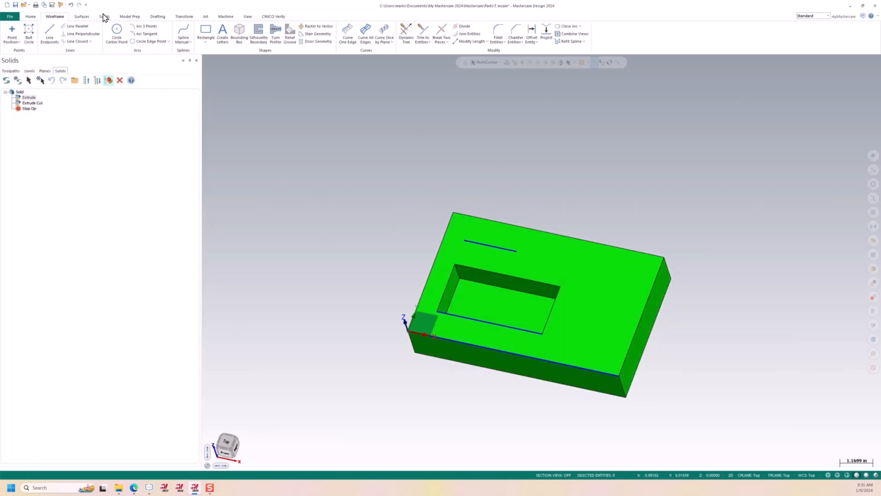
Step: Extrude-cut the trimmed line with the thin wall on the other side, forming the L-shaped pocket
left_click(104, 16)
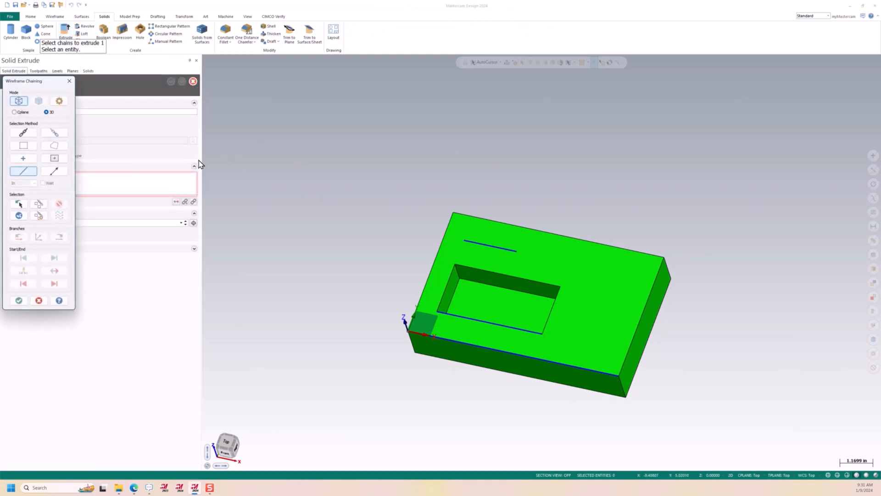
left_click(54, 284)
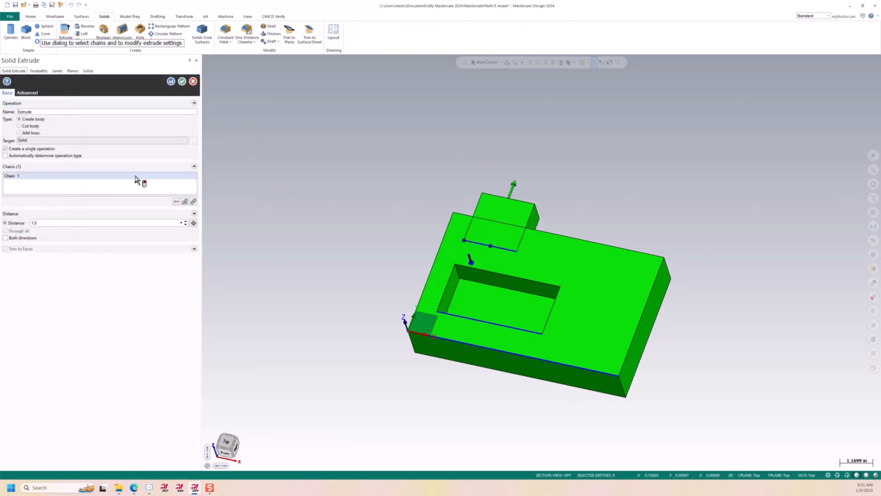
left_click(19, 126)
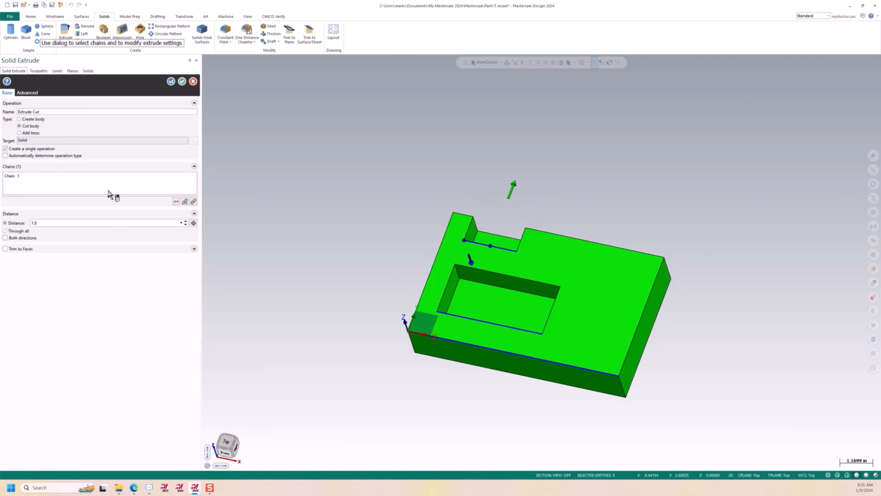
left_click(26, 92)
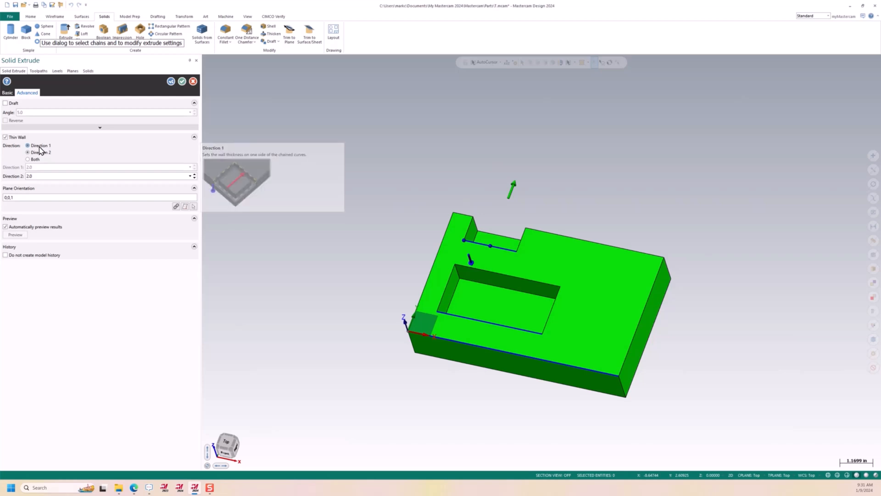
left_click(28, 145)
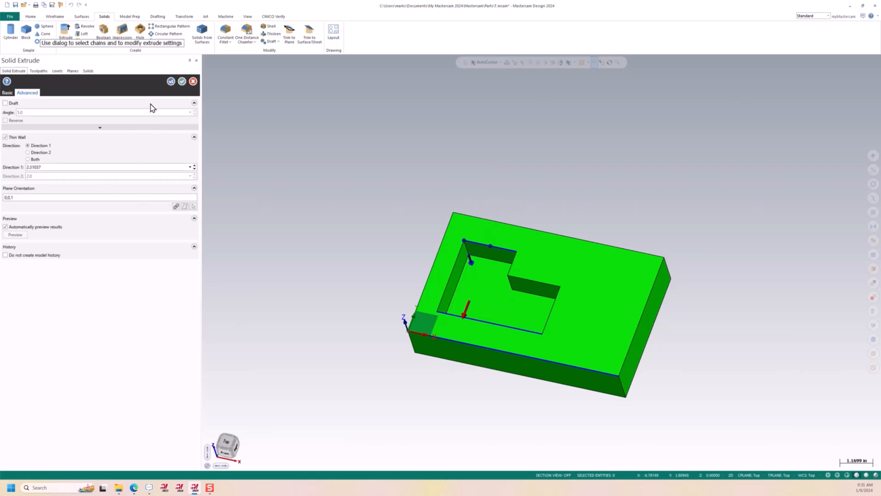
left_click(181, 81)
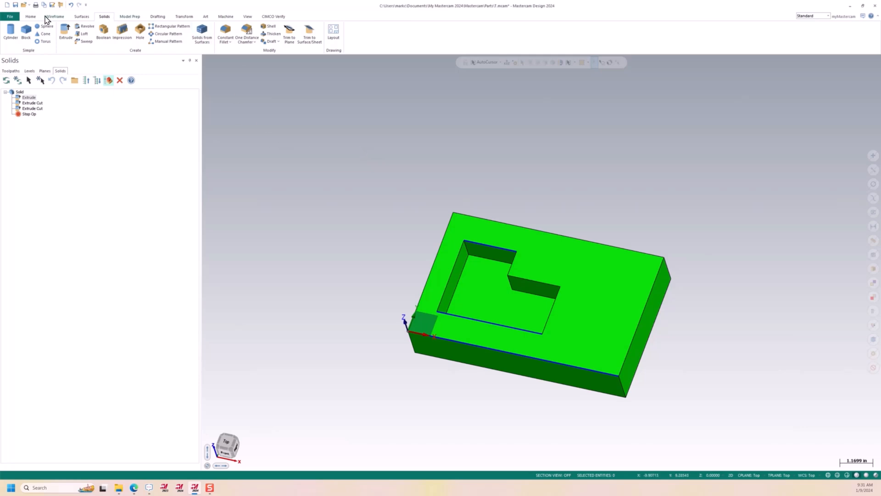
left_click(31, 17)
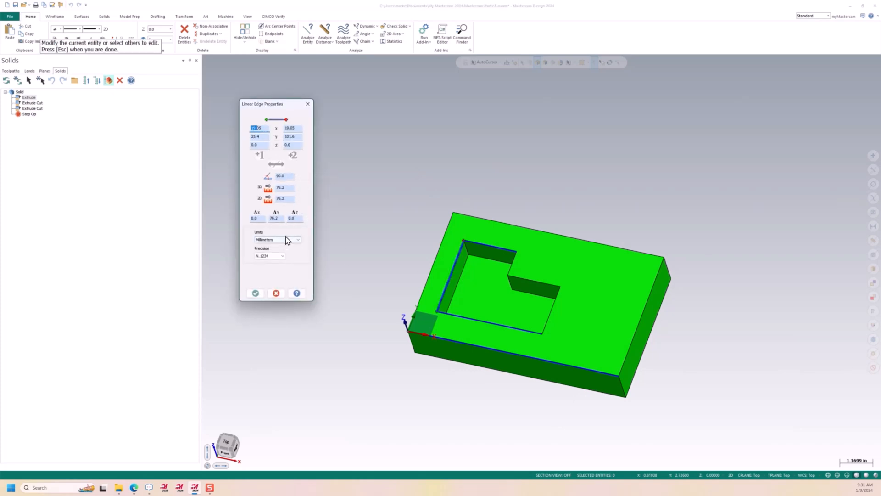
left_click(277, 240)
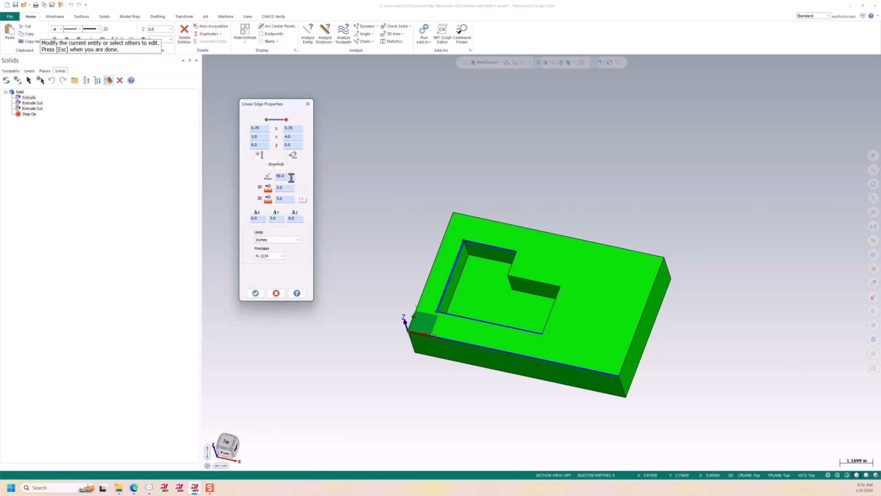
mouse_move(298, 194)
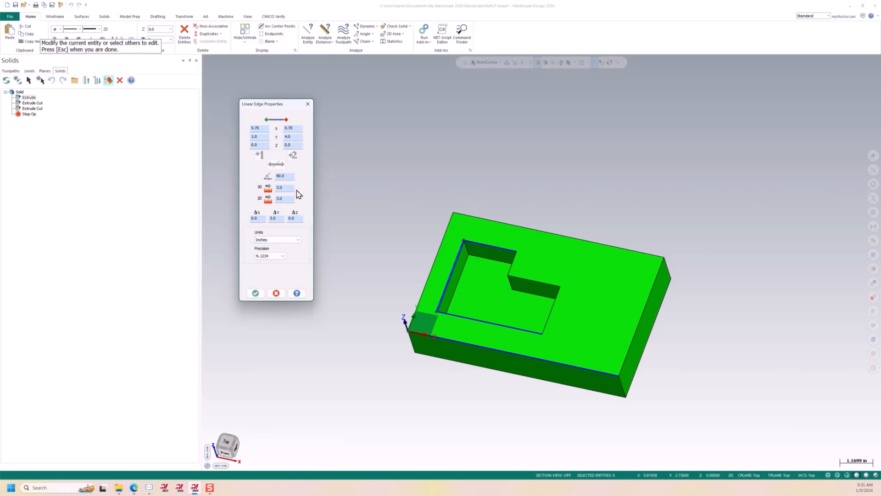
mouse_move(487, 241)
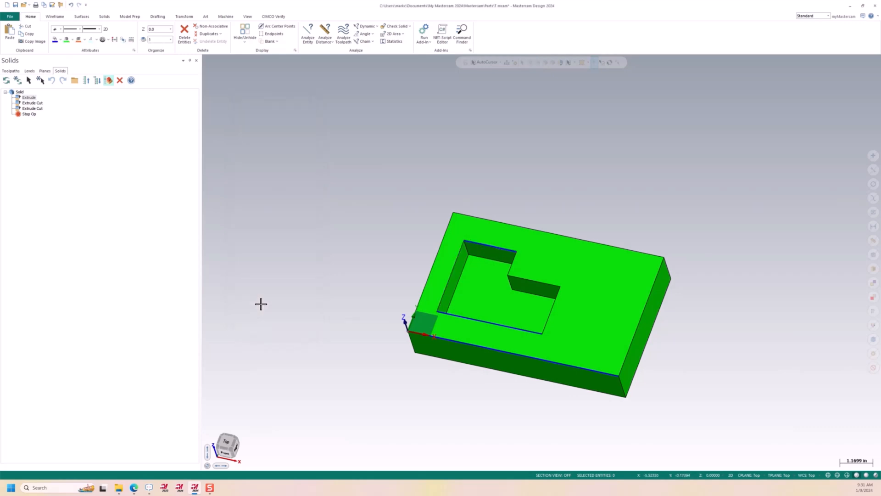
mouse_move(292, 266)
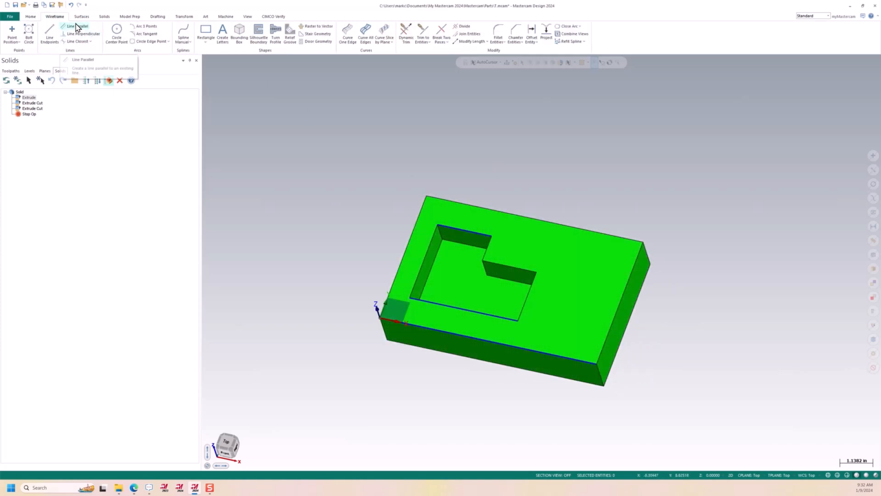
Step: Draw a 2.0-inch line at 90° starting on the block's right side
left_click(49, 35)
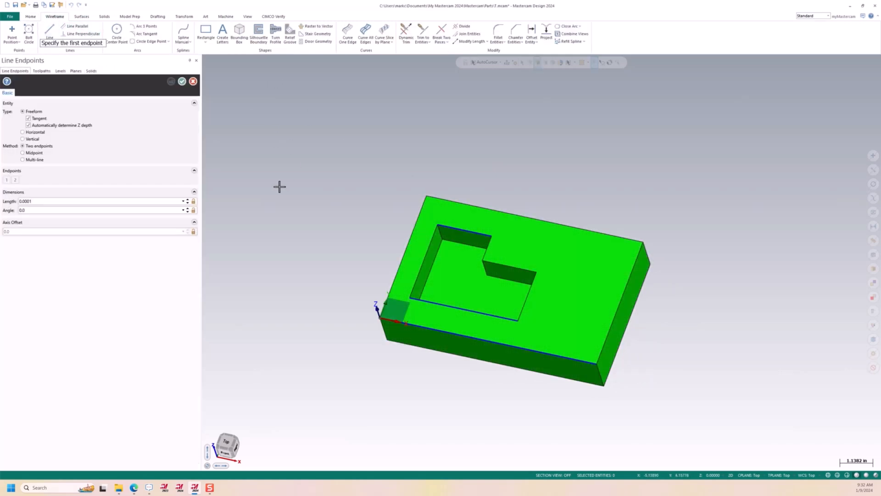
mouse_move(330, 159)
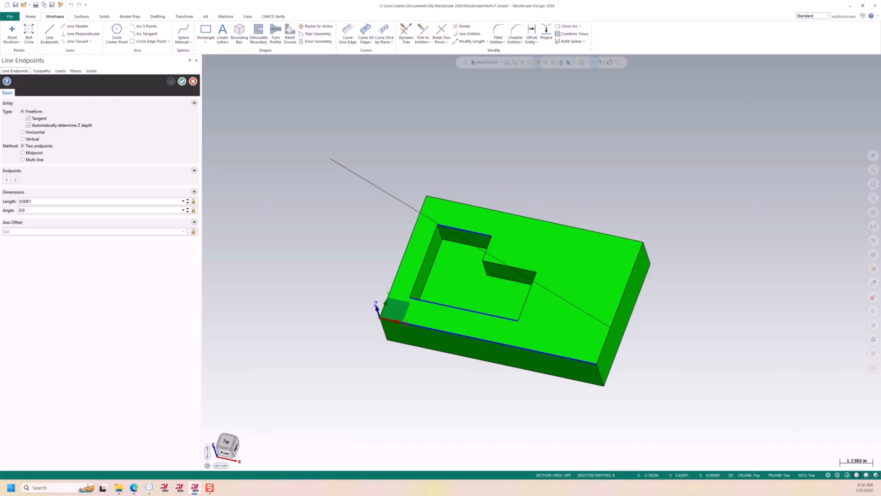
left_click(630, 289)
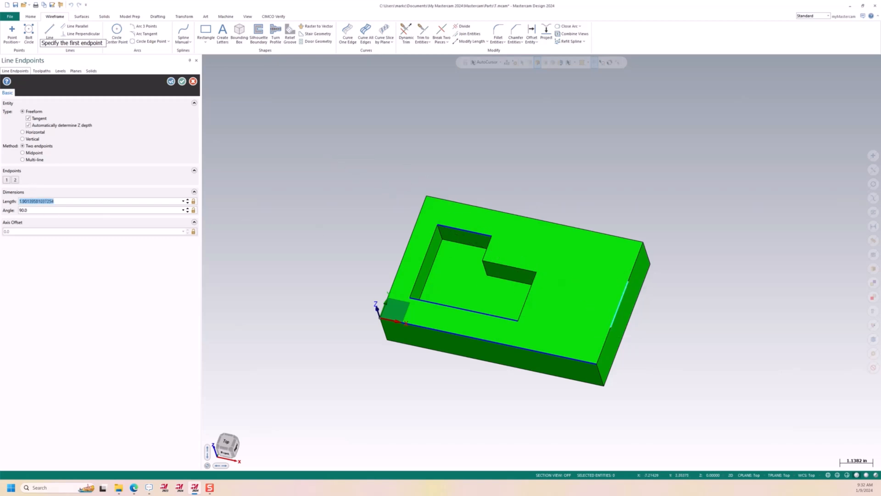
type("2.0")
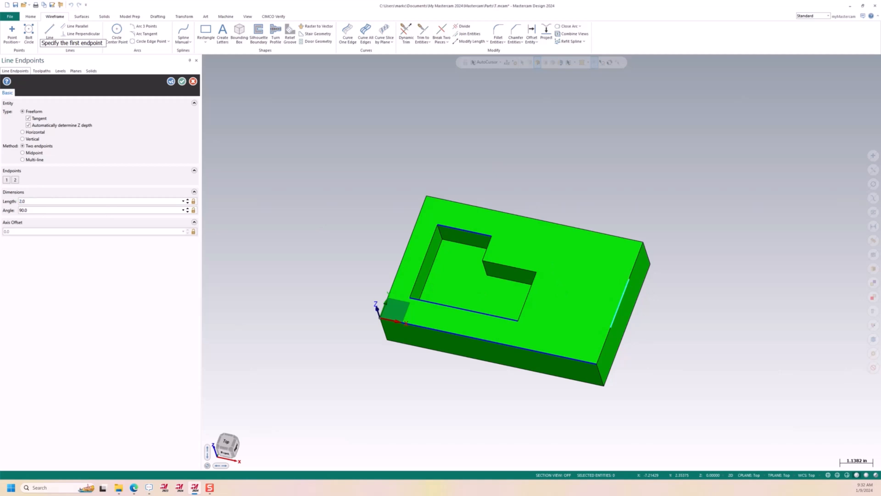
left_click(192, 81)
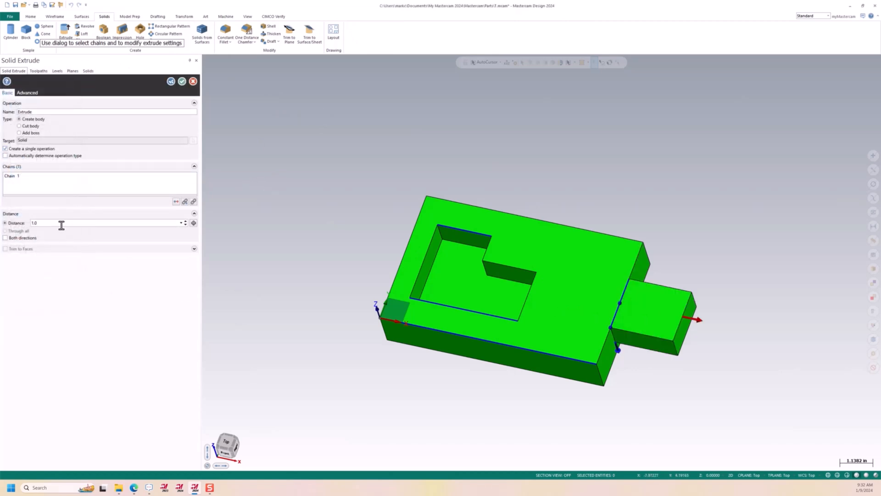
Step: Cut the side slot inward with thin wall 2.5 and depth 1.125
left_click(27, 92)
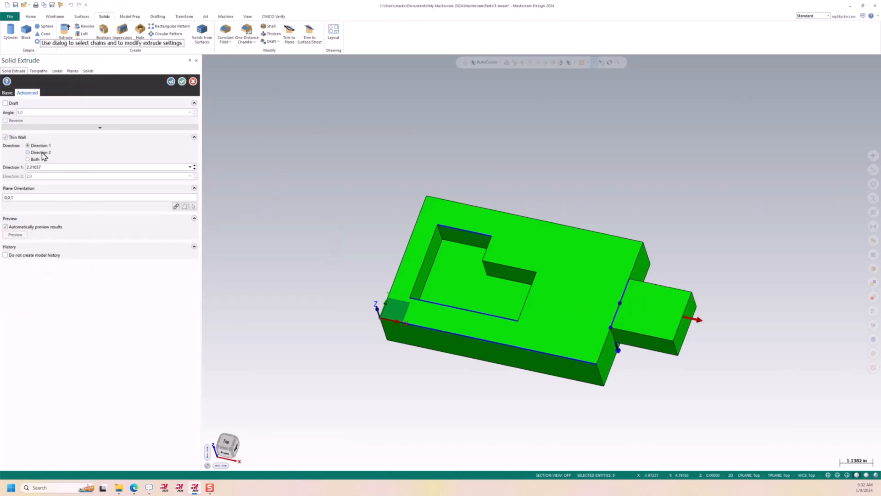
left_click(28, 152)
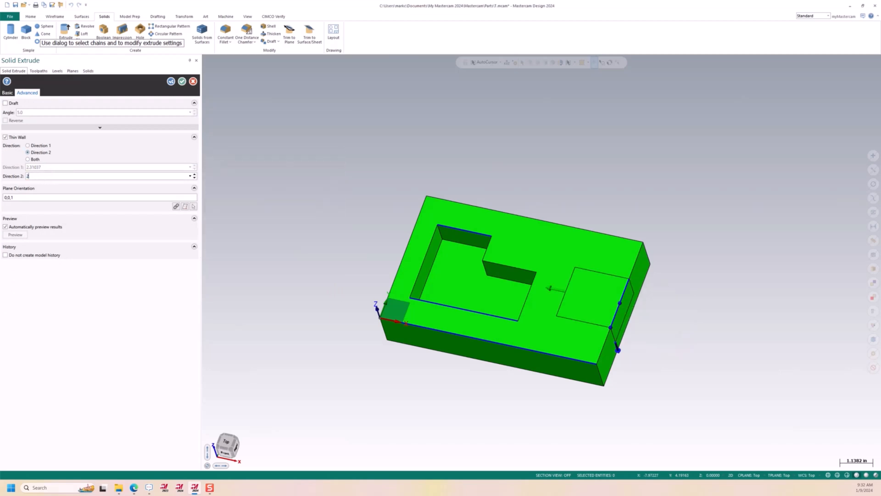
type("2.5")
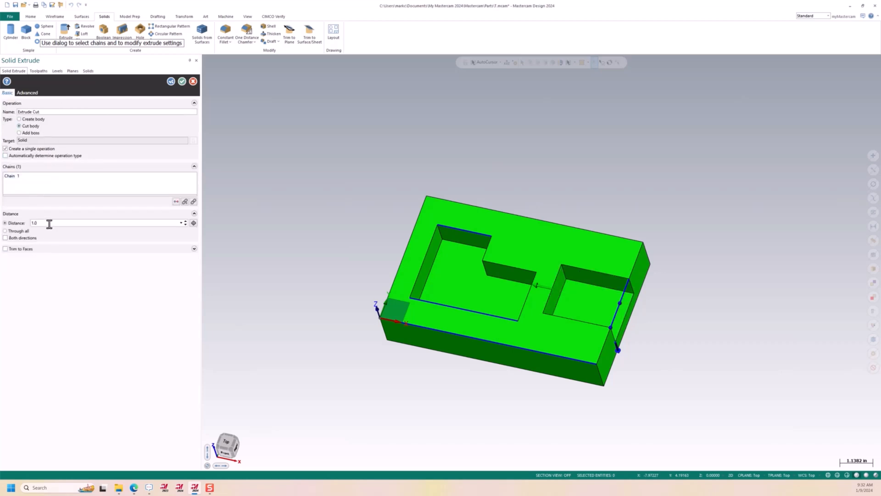
triple_click(34, 222)
type("1.125")
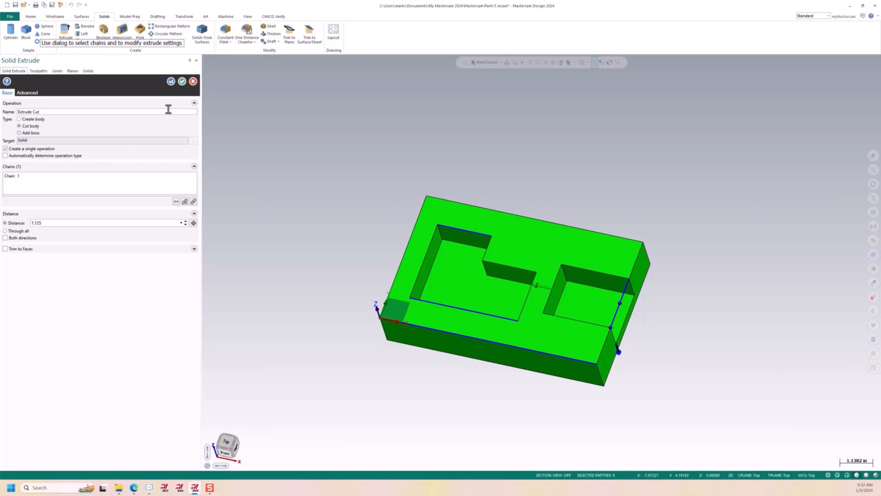
left_click(182, 81)
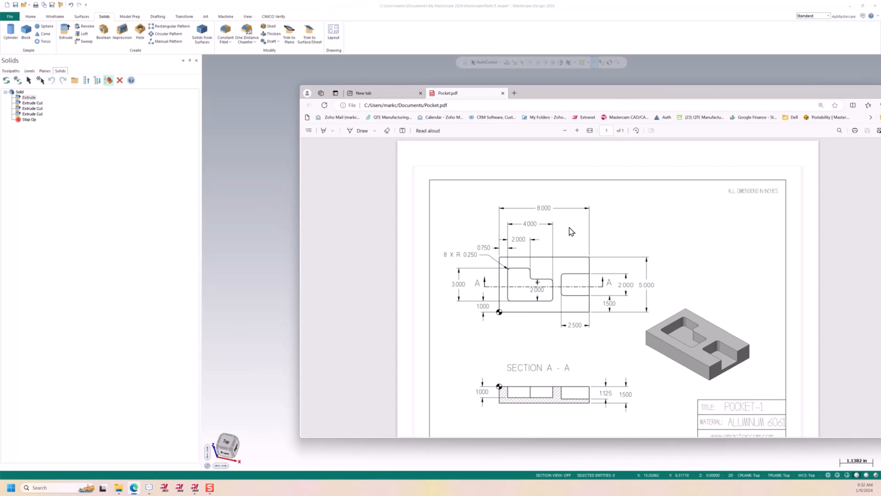
mouse_move(543, 98)
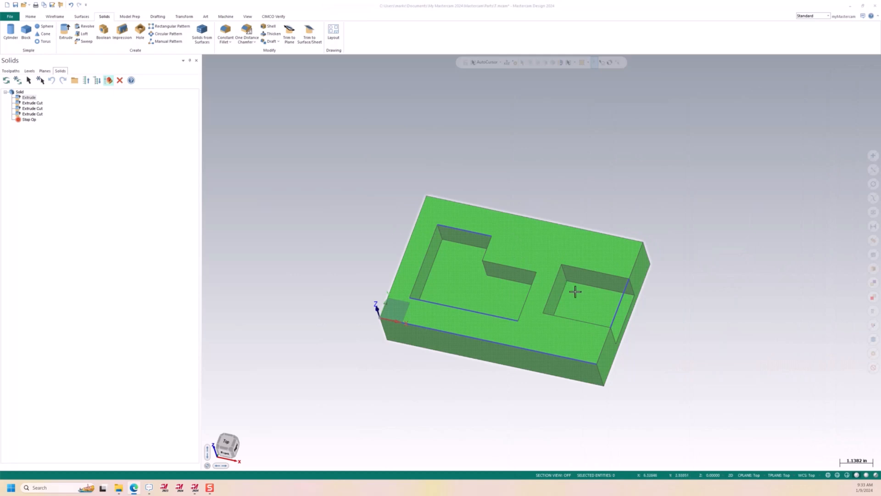
mouse_move(552, 275)
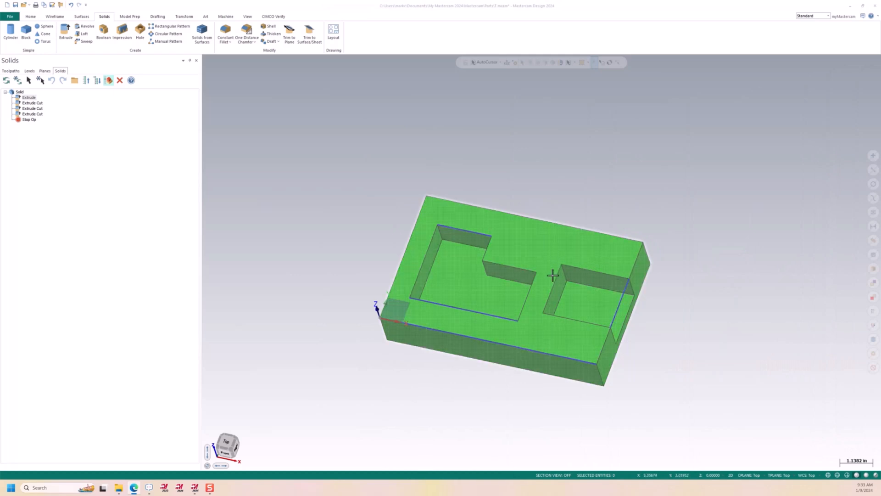
mouse_move(586, 264)
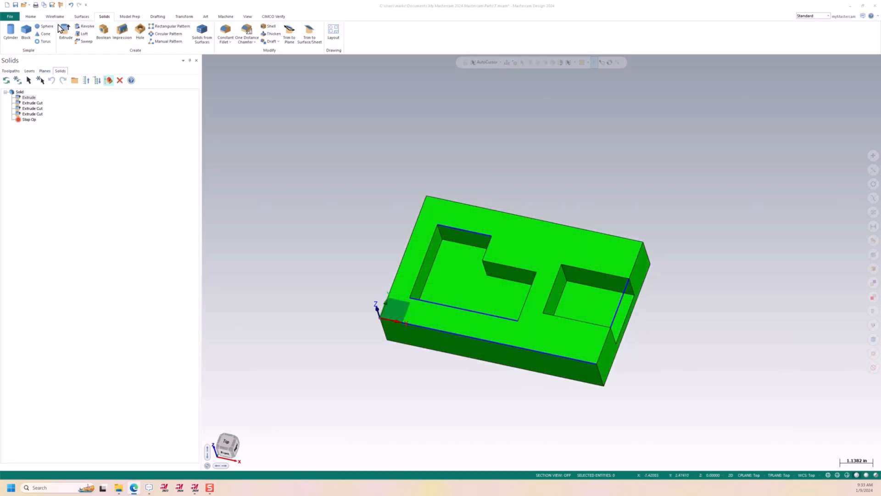
mouse_move(204, 154)
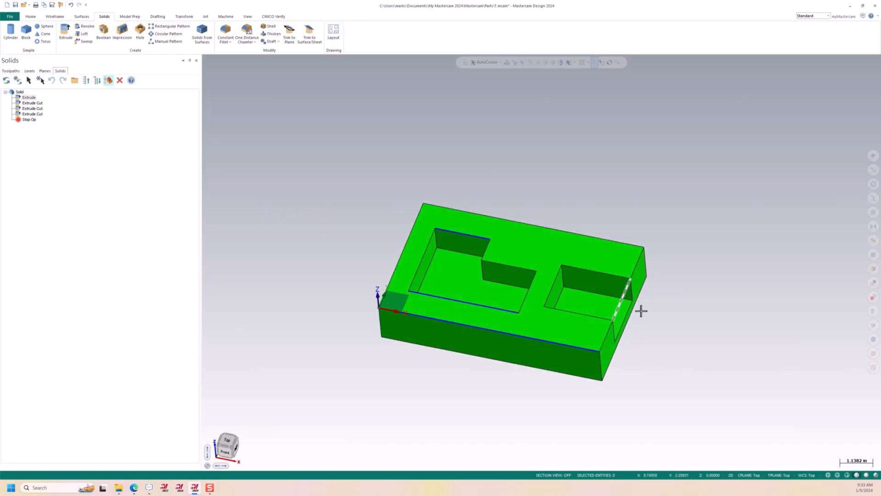
mouse_move(622, 402)
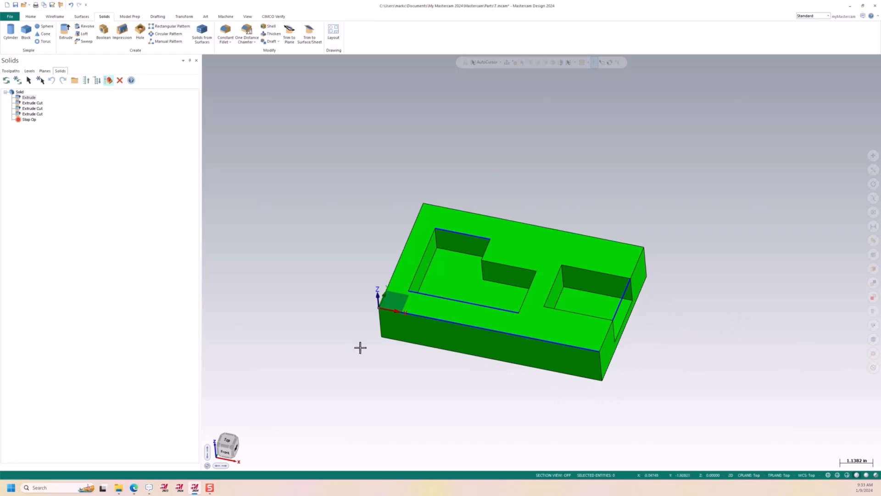
mouse_move(351, 359)
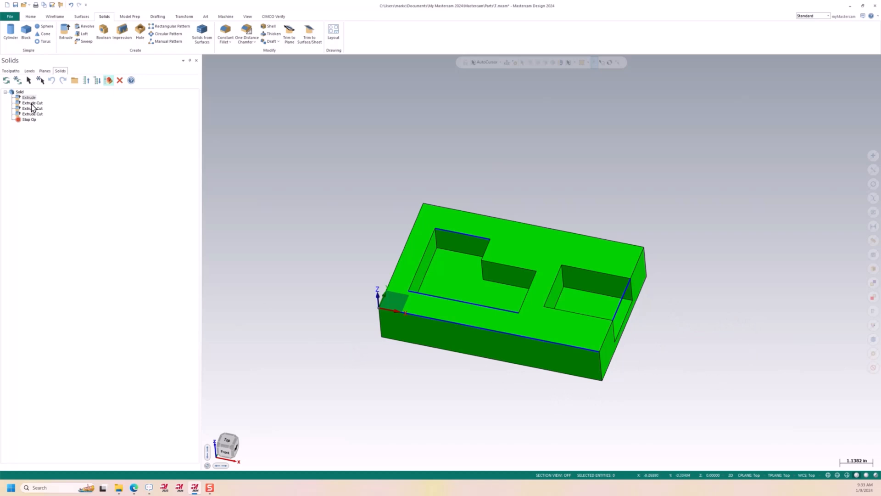
mouse_move(118, 172)
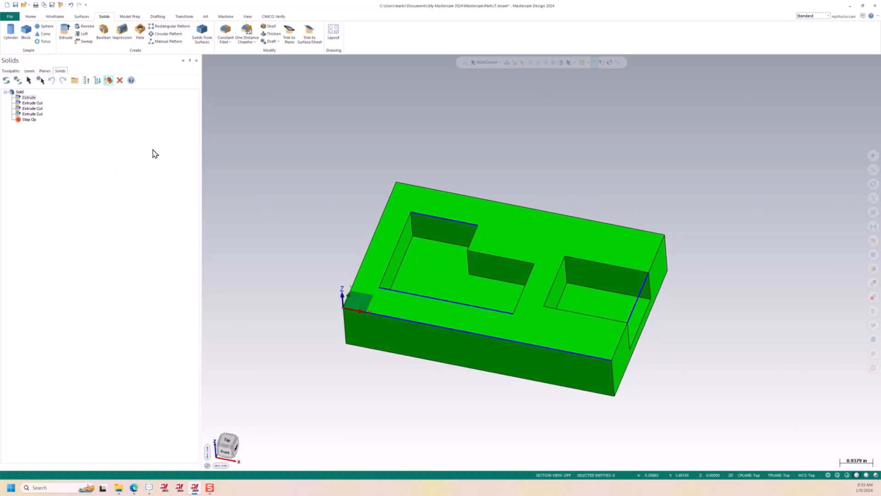
Step: Start a new solid Extrude, bringing up chain selection for the next profile
left_click(65, 33)
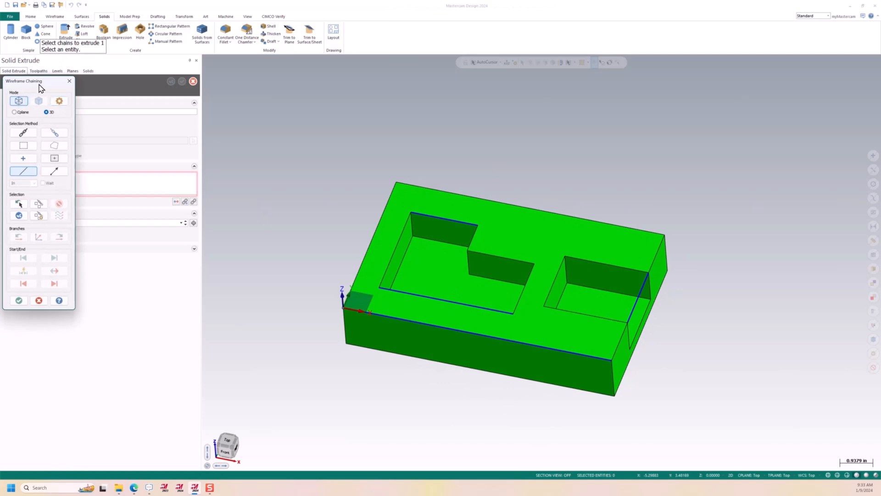